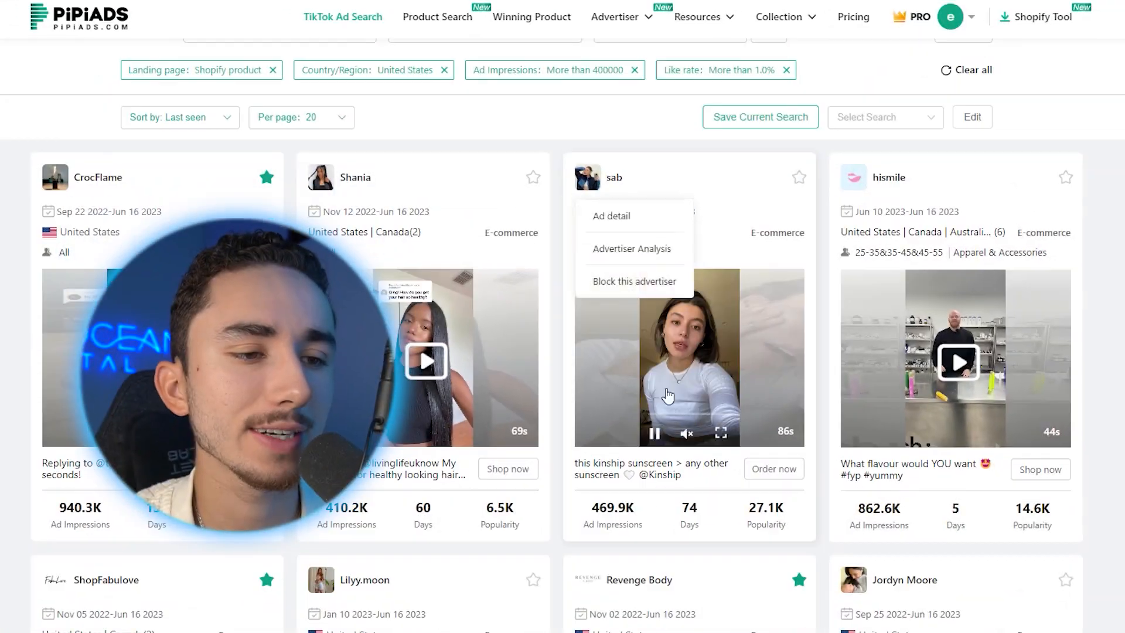
# Step: Scroll the TikTok Ad Search results to reach purposewhite.com's ads
pyautogui.scroll(-3)
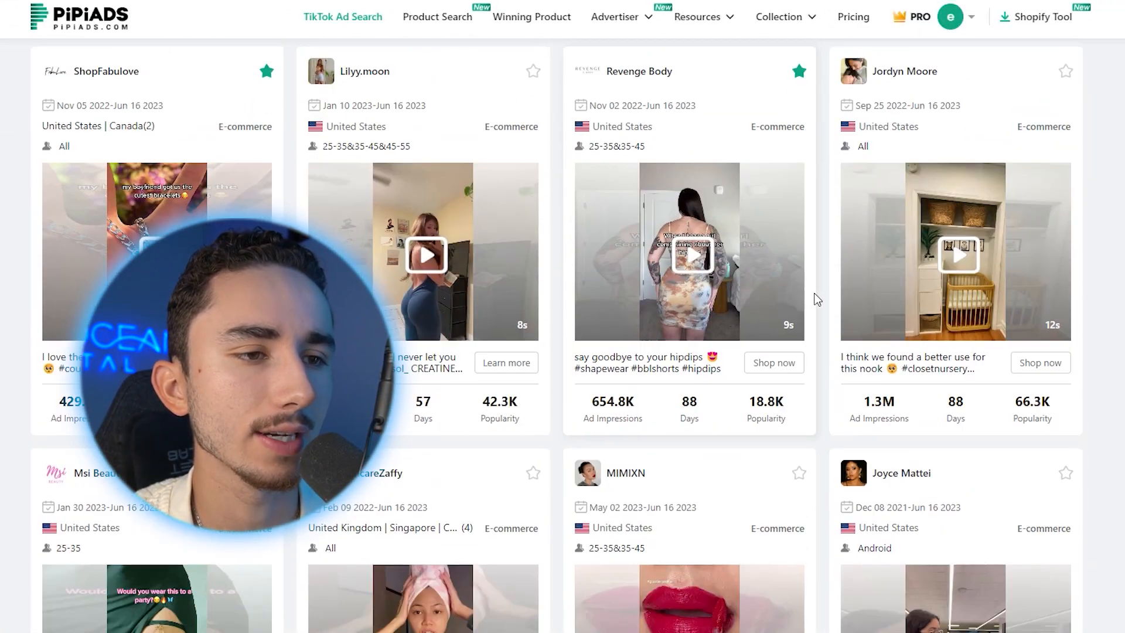
pyautogui.scroll(-3)
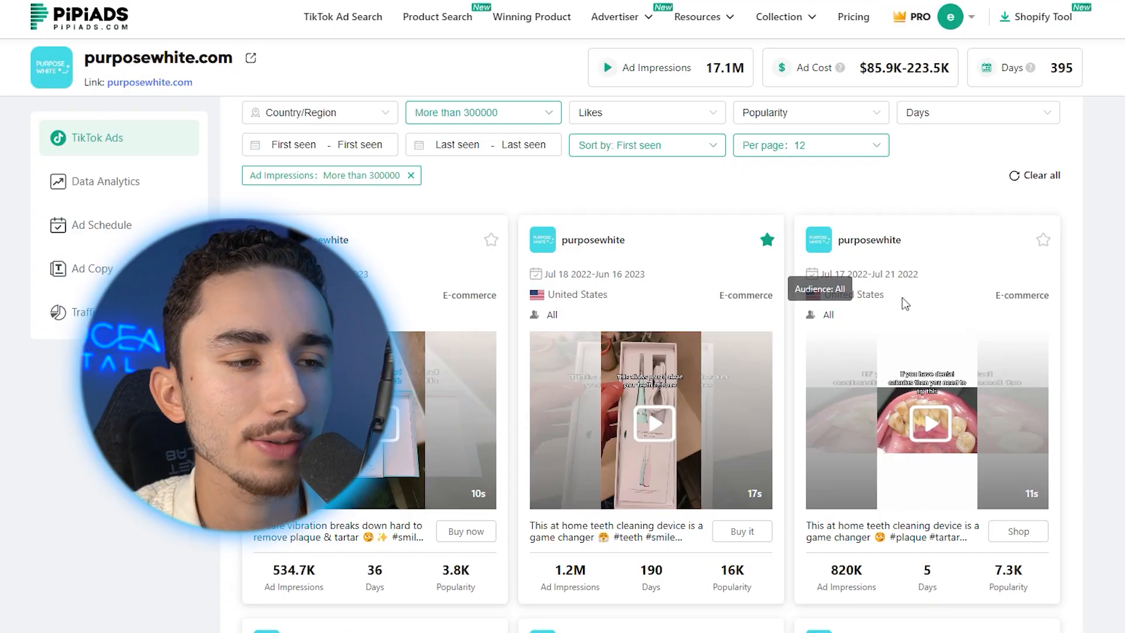
# Step: Open the 1.2M-impression teeth cleaning ad's details and follow its Final Link to the product page
pyautogui.scroll(-3)
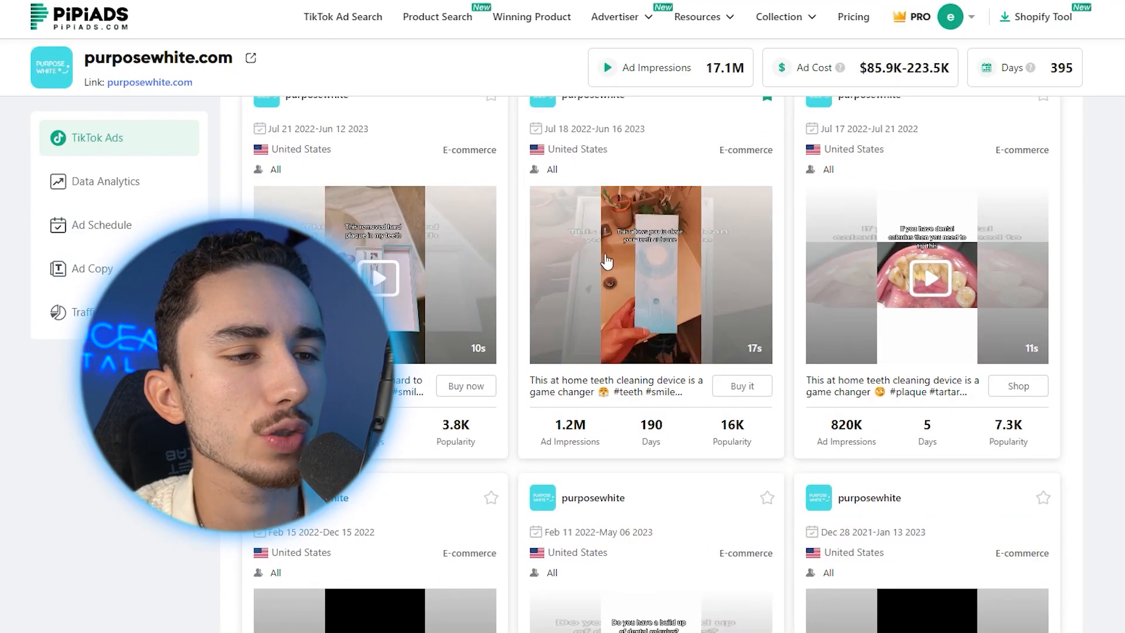
pyautogui.scroll(-3)
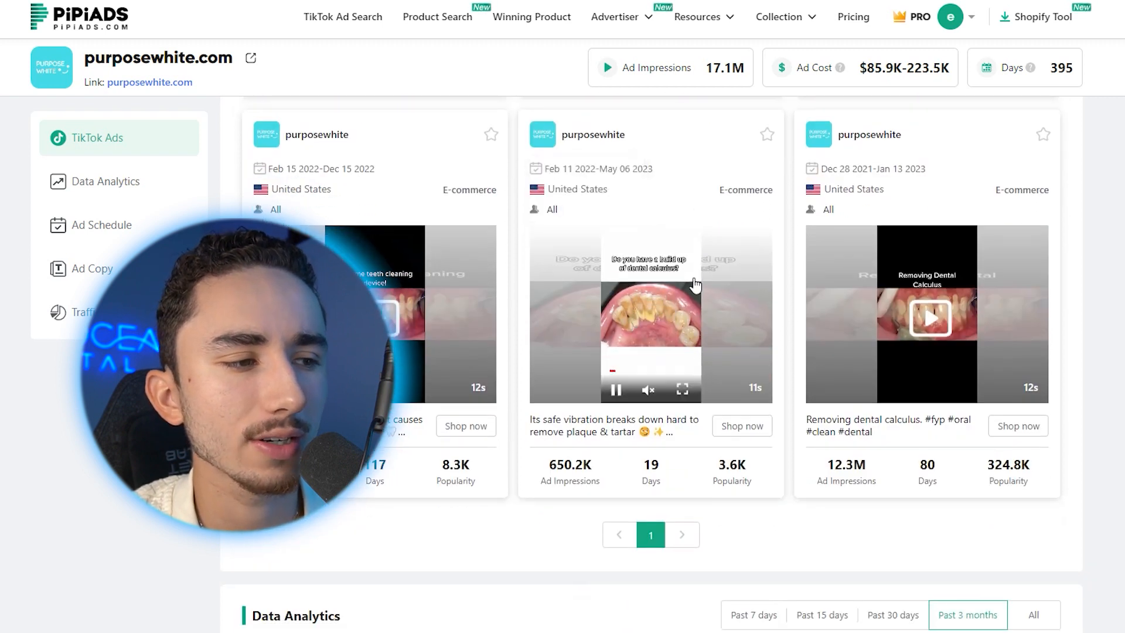
pyautogui.scroll(-3)
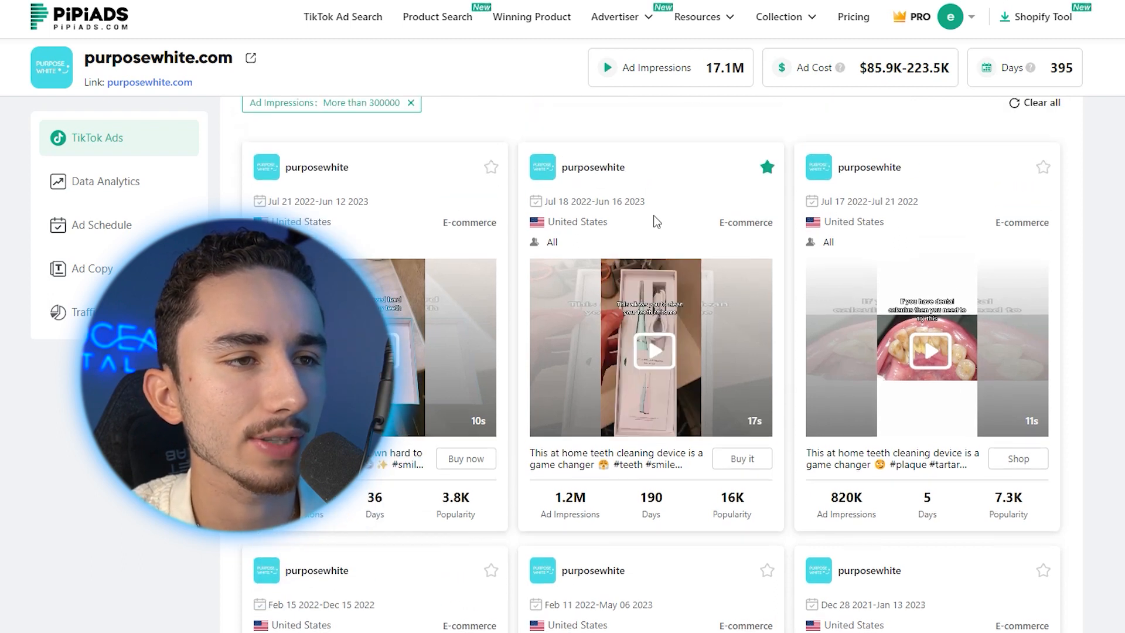
pyautogui.scroll(-3)
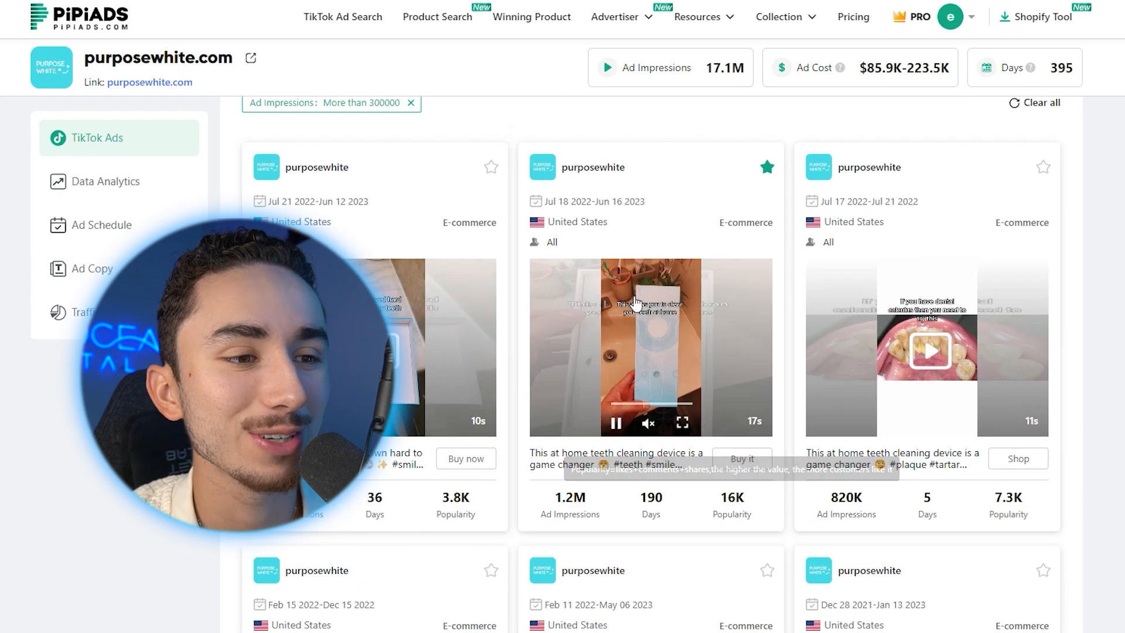
pyautogui.click(649, 346)
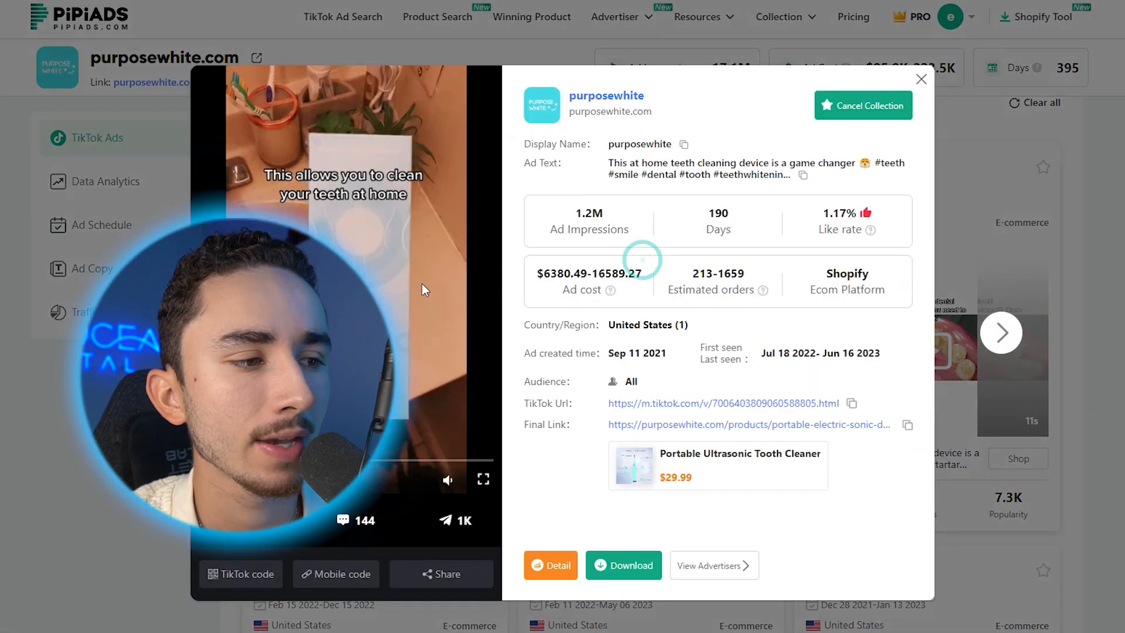
pyautogui.click(448, 479)
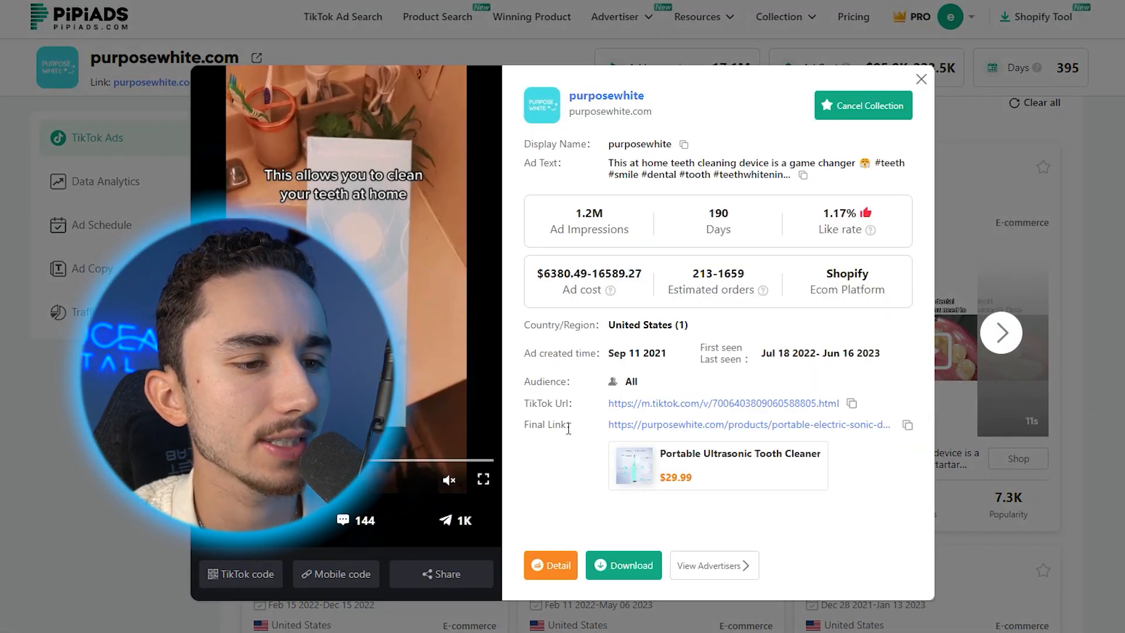
pyautogui.click(921, 79)
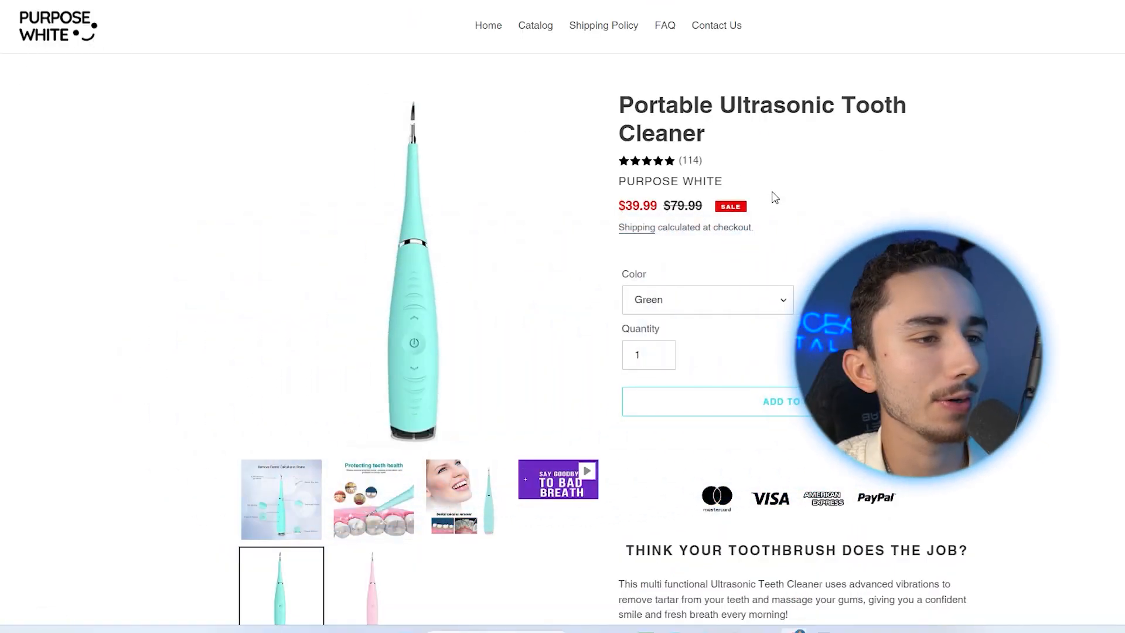
# Step: Scroll the Portable Ultrasonic Tooth Cleaner page to review its $39.99 sale price
pyautogui.scroll(-3)
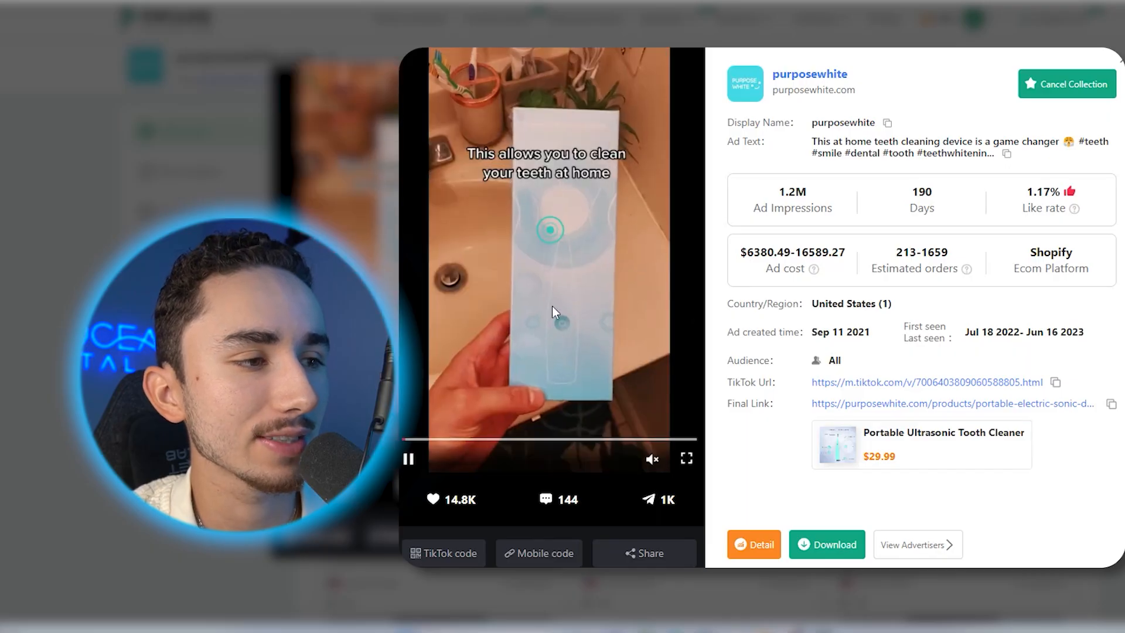
# Step: Pause and resume the ad video, then rewind it to 00:04
pyautogui.click(408, 458)
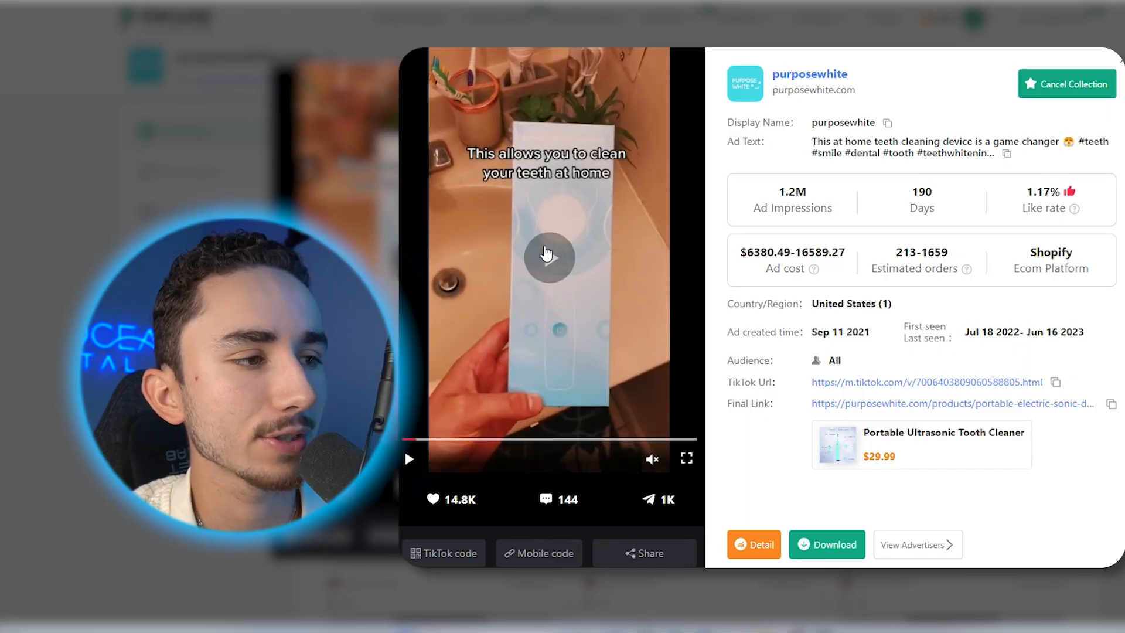
pyautogui.click(548, 255)
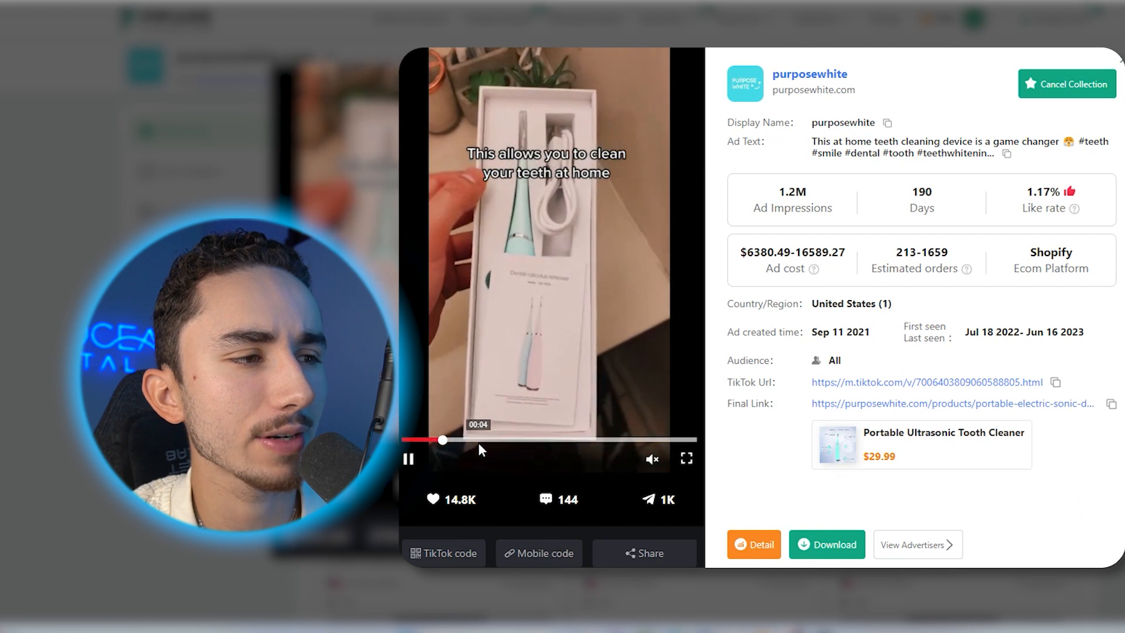
pyautogui.moveTo(443, 440); pyautogui.dragTo(479, 440)
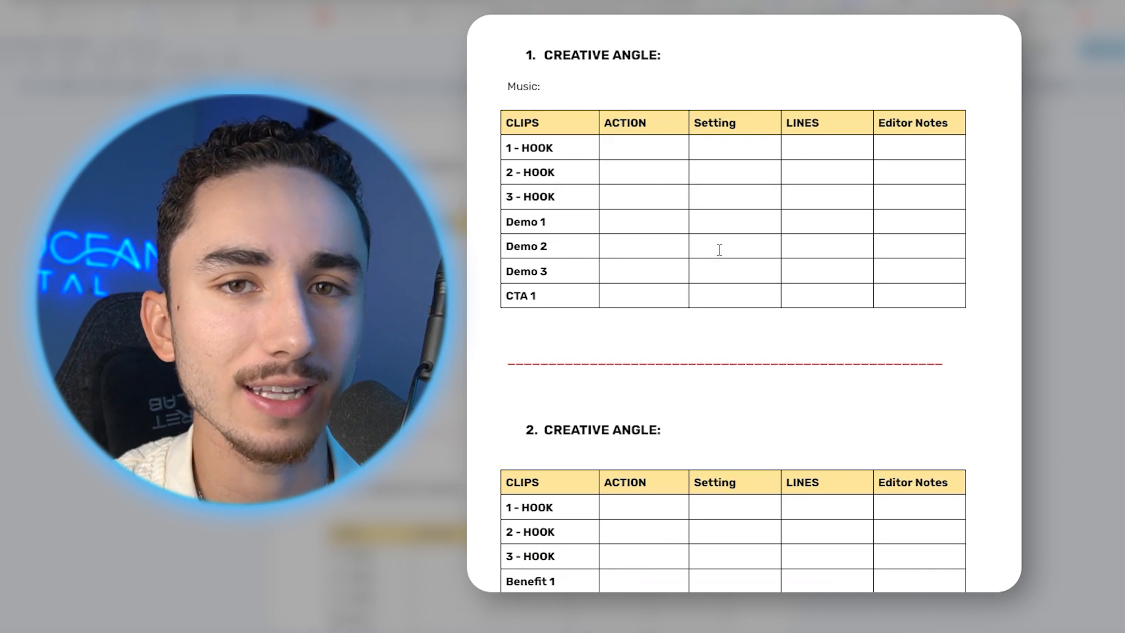
# Step: Scroll the UGC brief down to the second CREATIVE ANGLE table
pyautogui.scroll(-3)
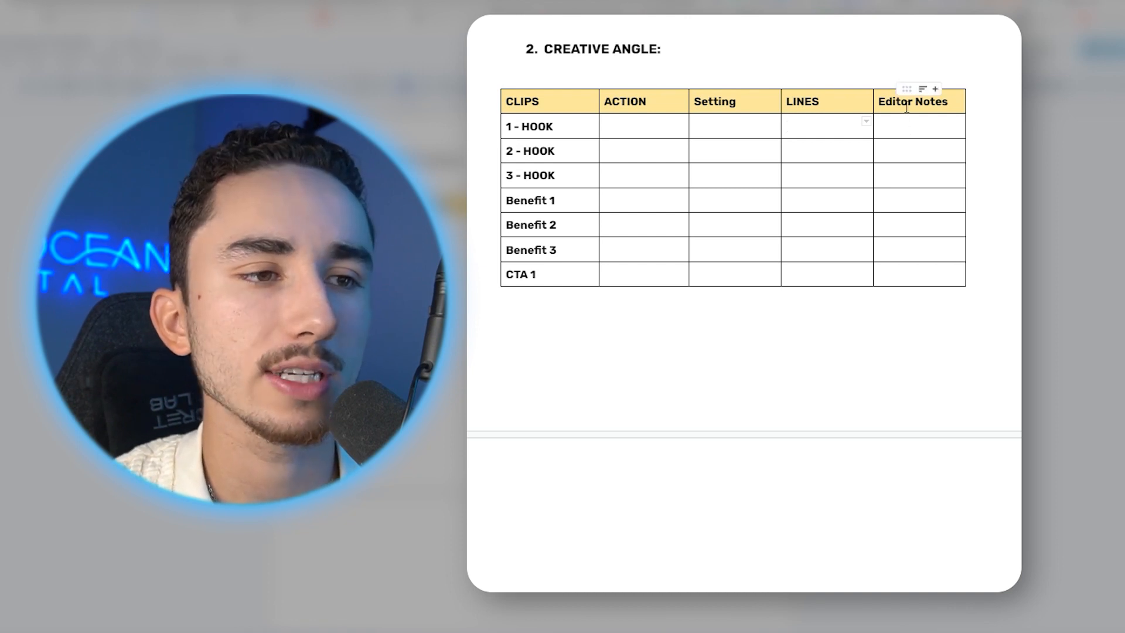
# Step: Replace the 'Editor Notes' header with 'Emotion' and select the 1 - HOOK action cell
pyautogui.write('E')
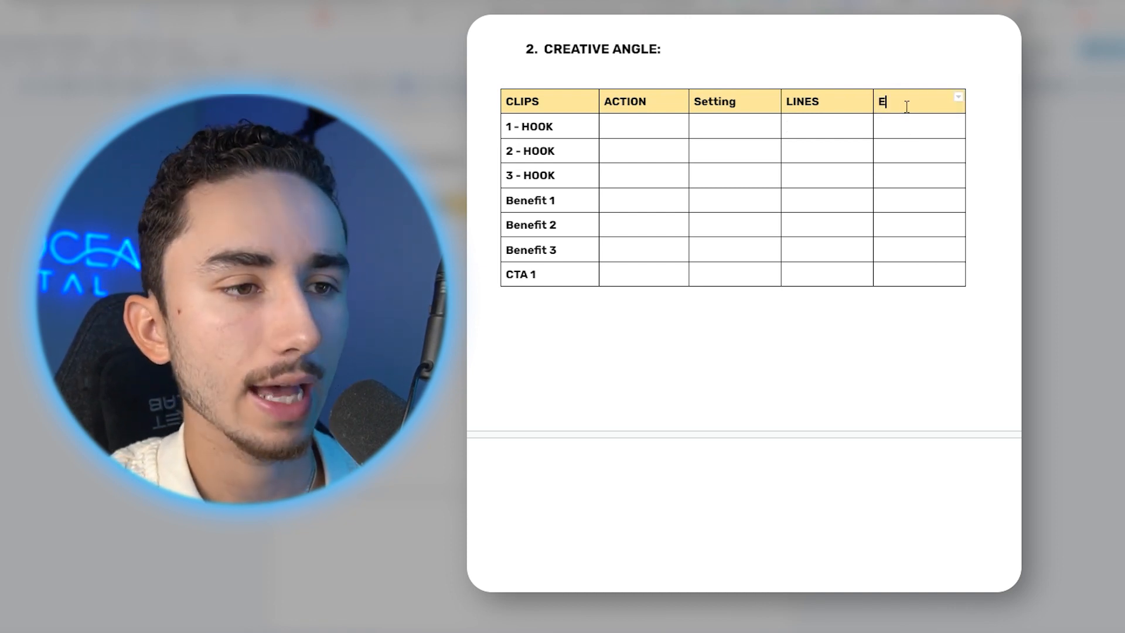
pyautogui.write('motion')
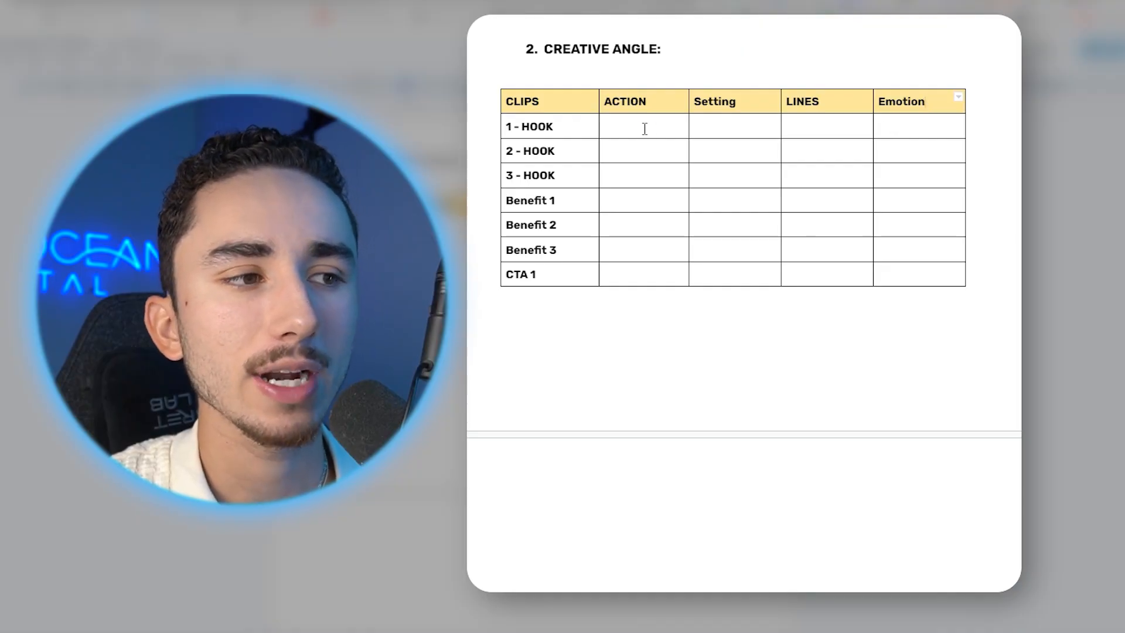
pyautogui.click(643, 126)
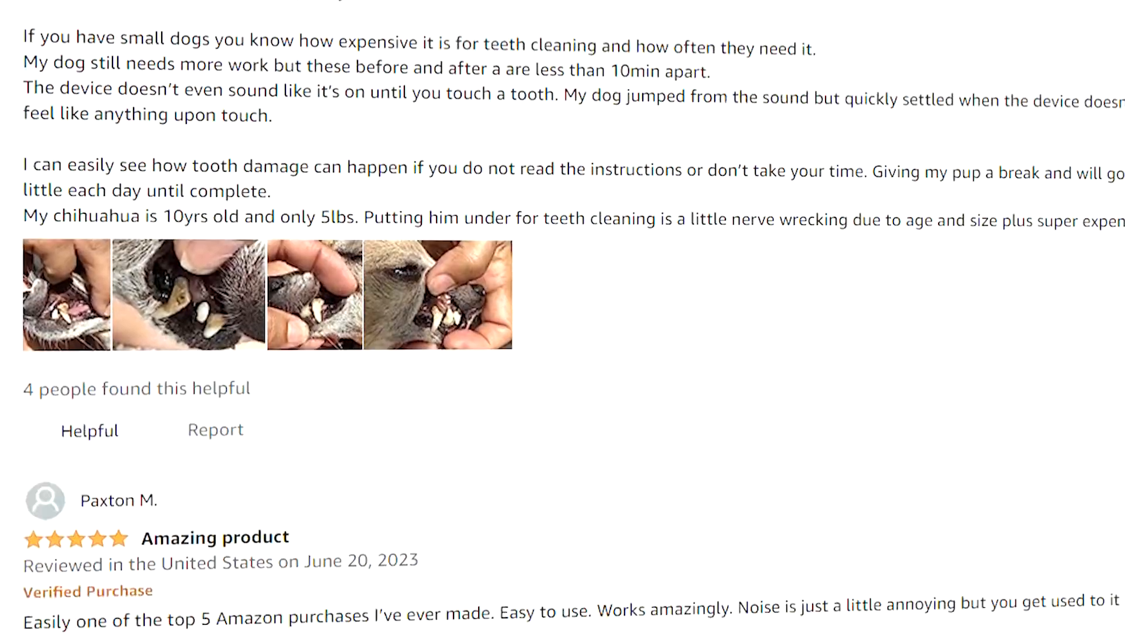
# Step: Scroll the tooth cleaner's Amazon reviews down to tanya's five-star dental calculus review
pyautogui.scroll(-3)
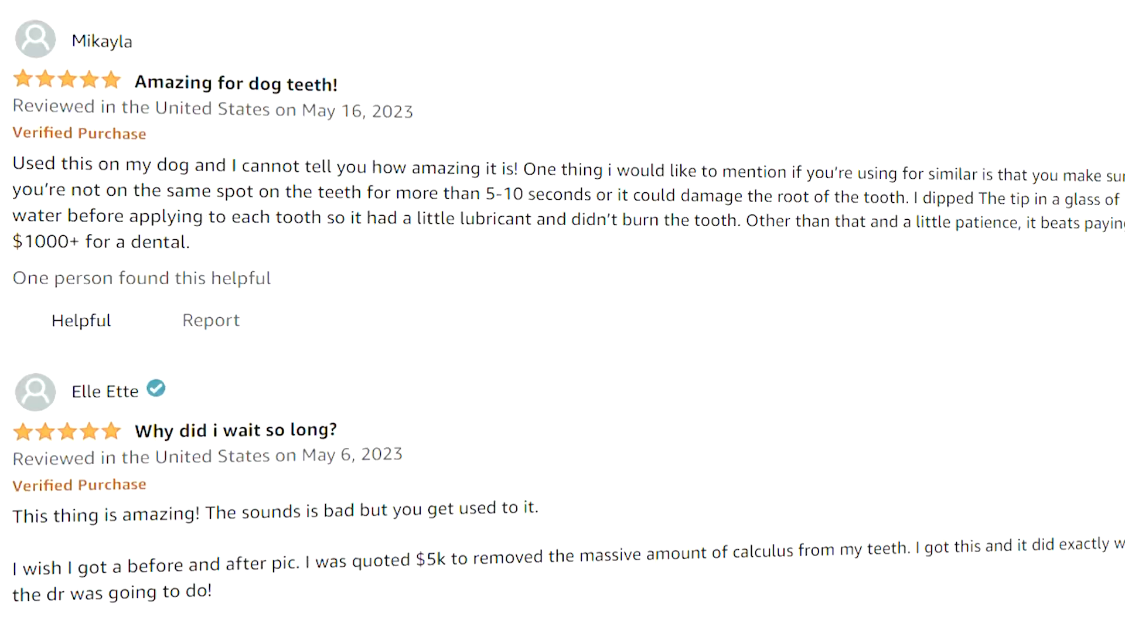
pyautogui.scroll(-3)
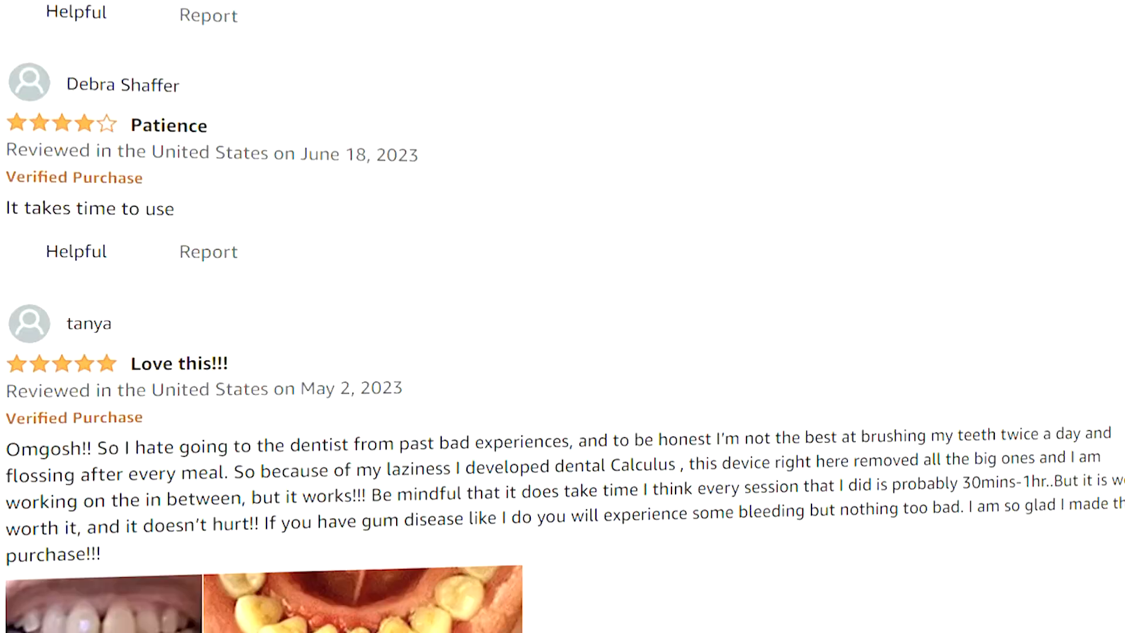